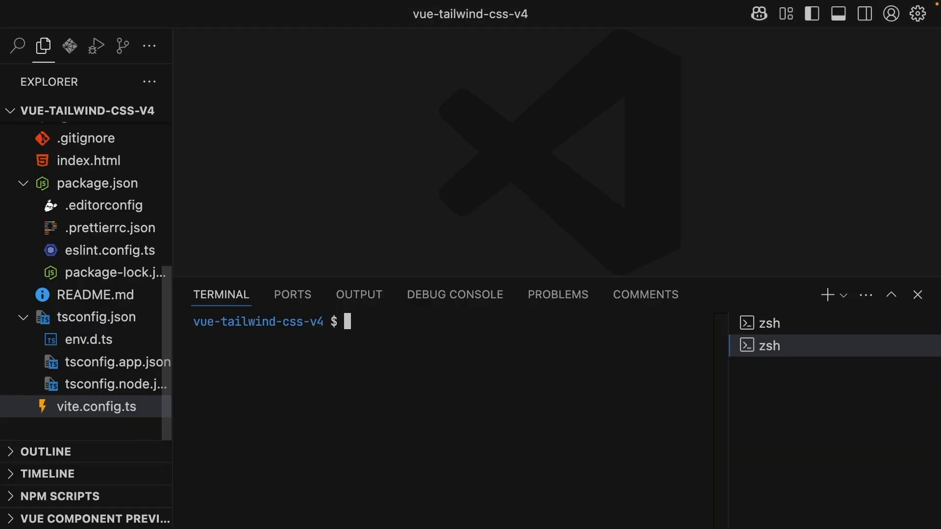
pyautogui.write('npm install tail')
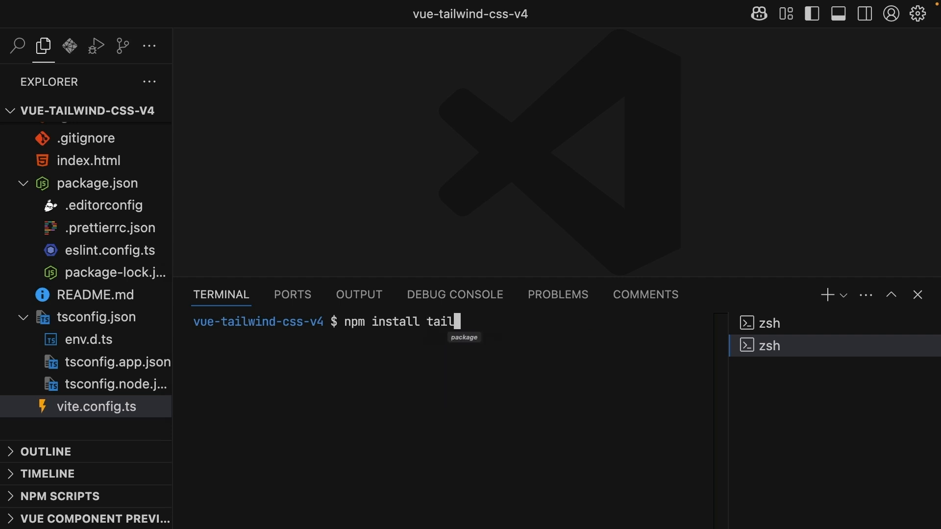
pyautogui.write('windcss @/')
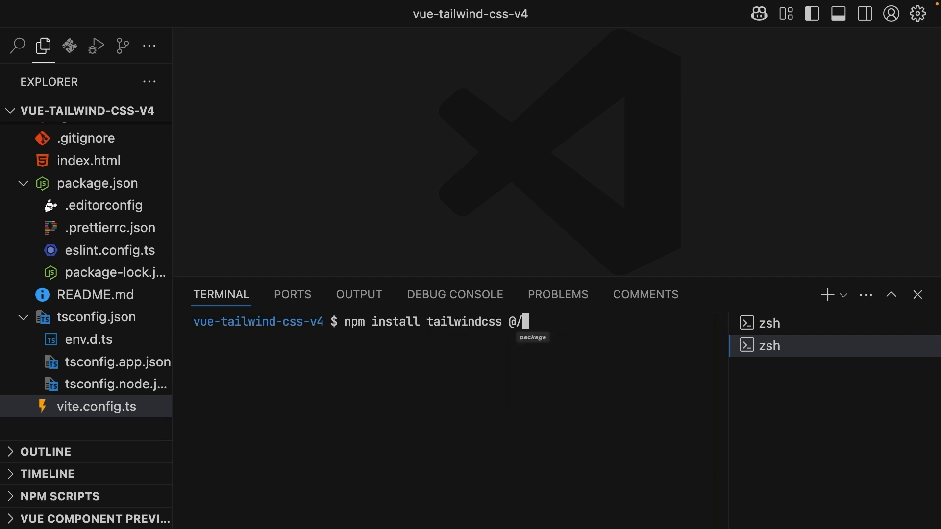
pyautogui.write('tailwindcss/vite')
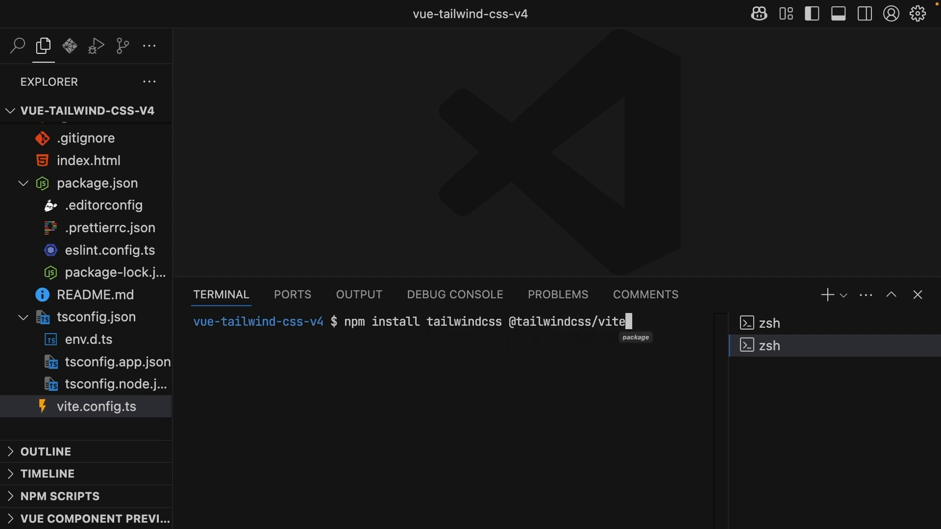
pyautogui.press('cmd+p')
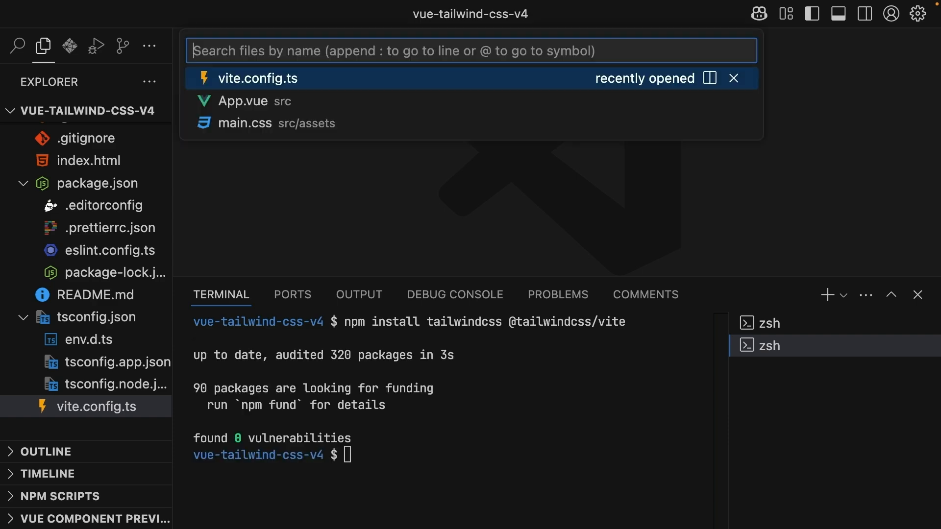
pyautogui.click(258, 79)
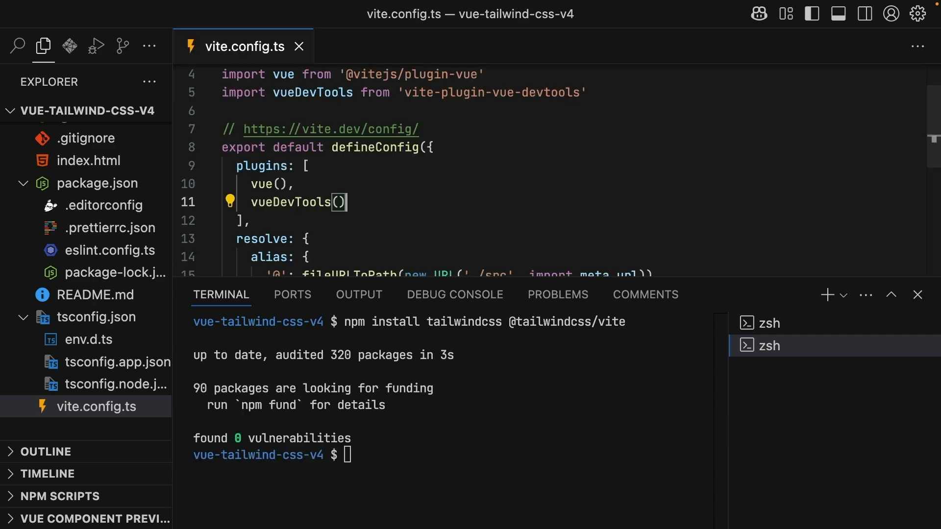
pyautogui.write('imp')
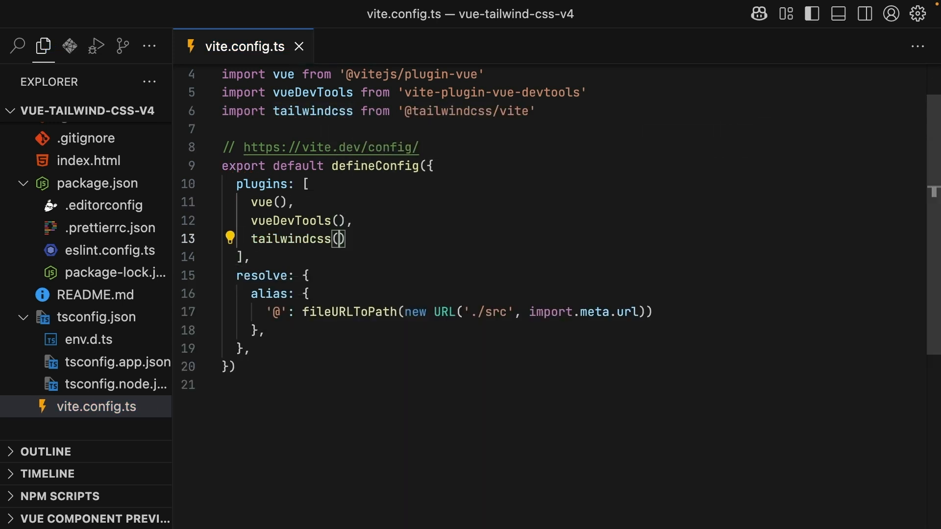
pyautogui.click(94, 281)
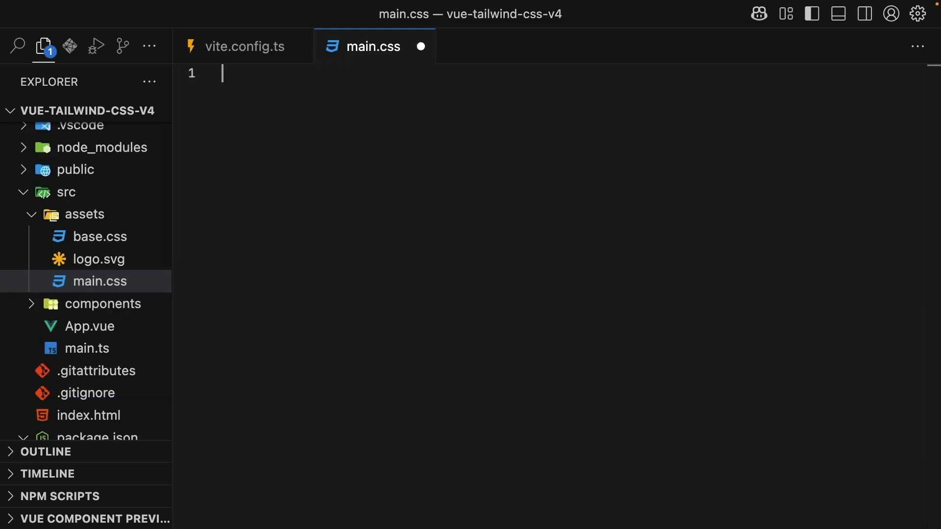
pyautogui.write('@import "tailwindcss')
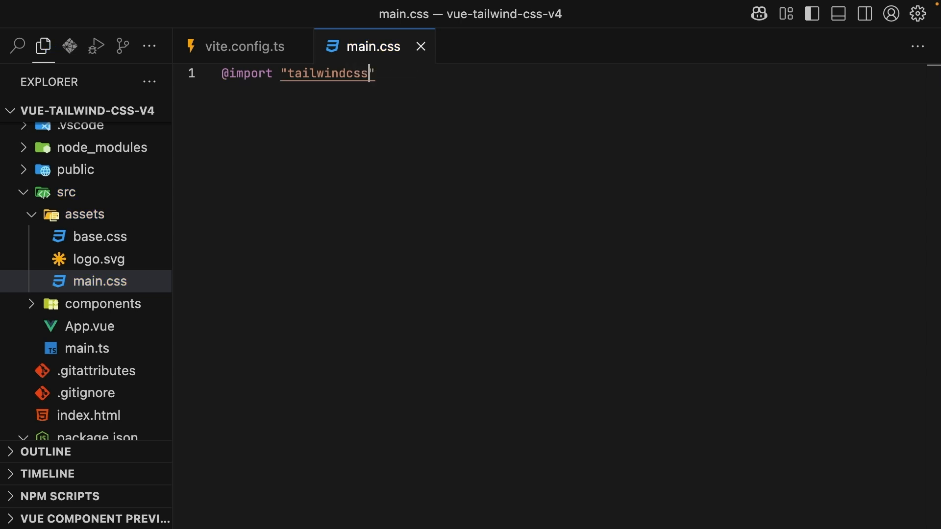
pyautogui.write('app.vue')
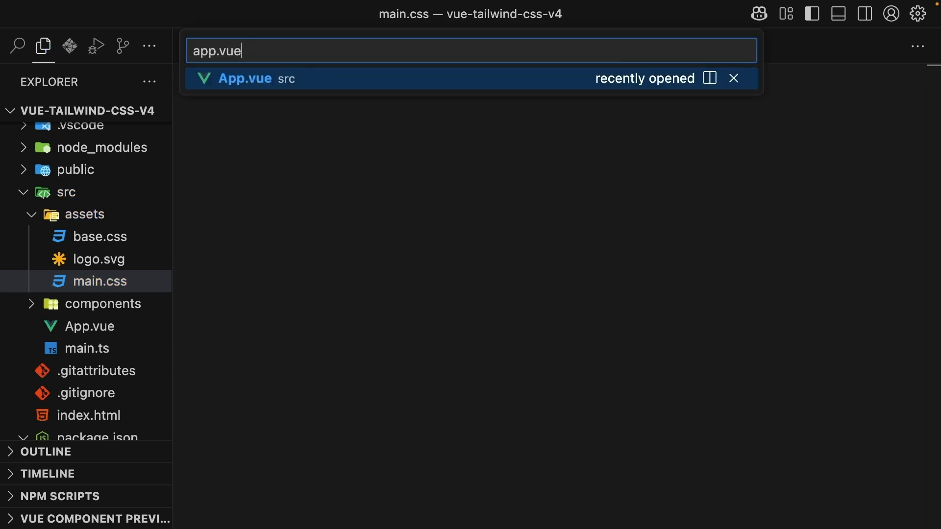
pyautogui.click(245, 79)
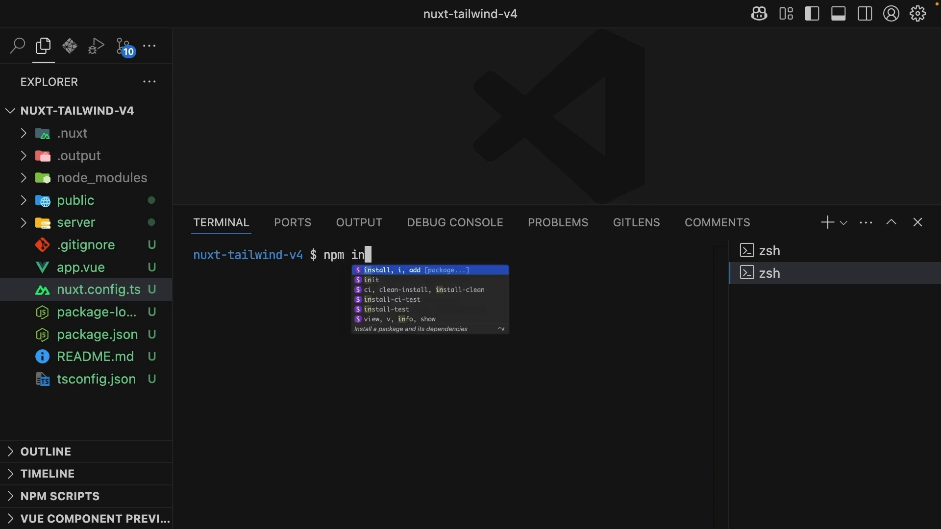
pyautogui.write('stall tailwindcss @tai')
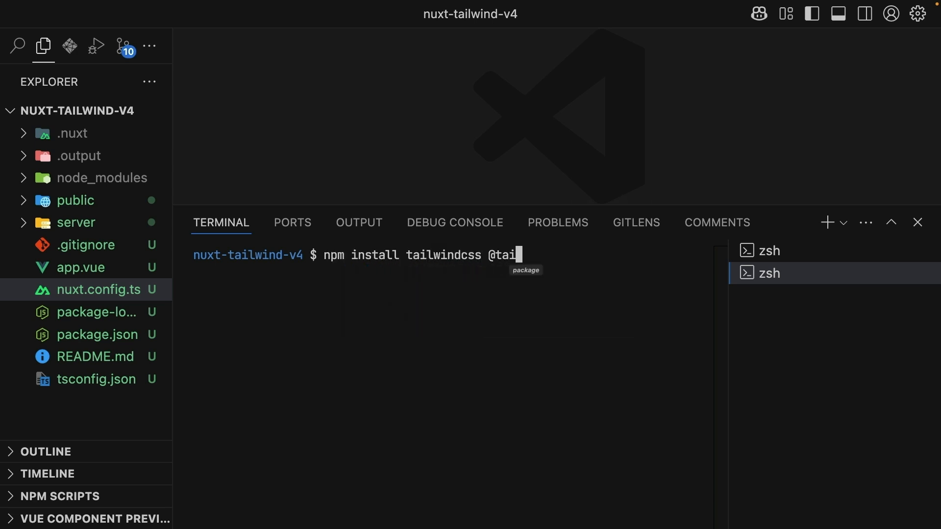
pyautogui.write('lwindcss/vite')
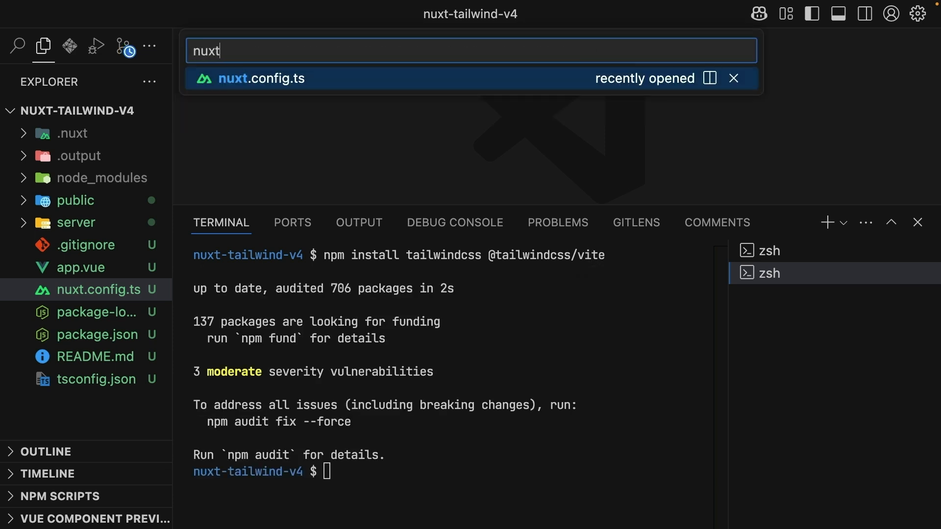
pyautogui.click(261, 78)
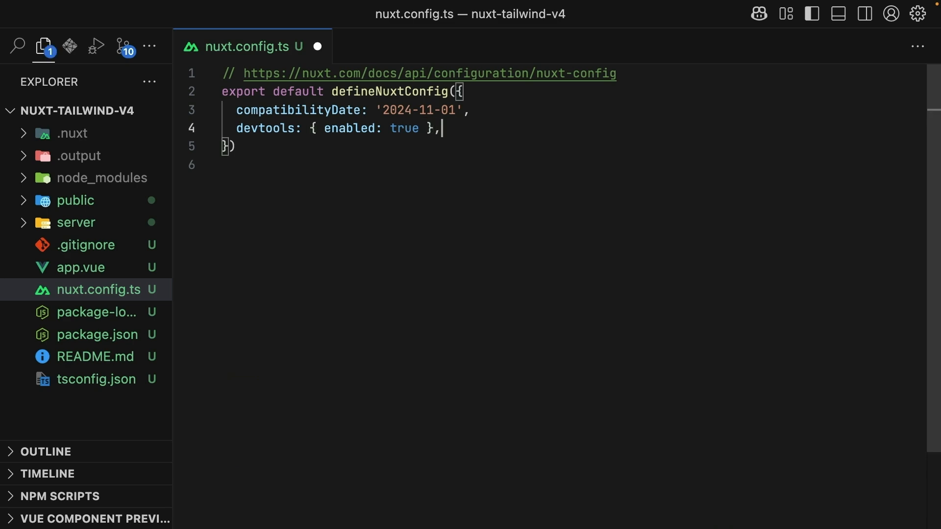
pyautogui.write('vite: {{')
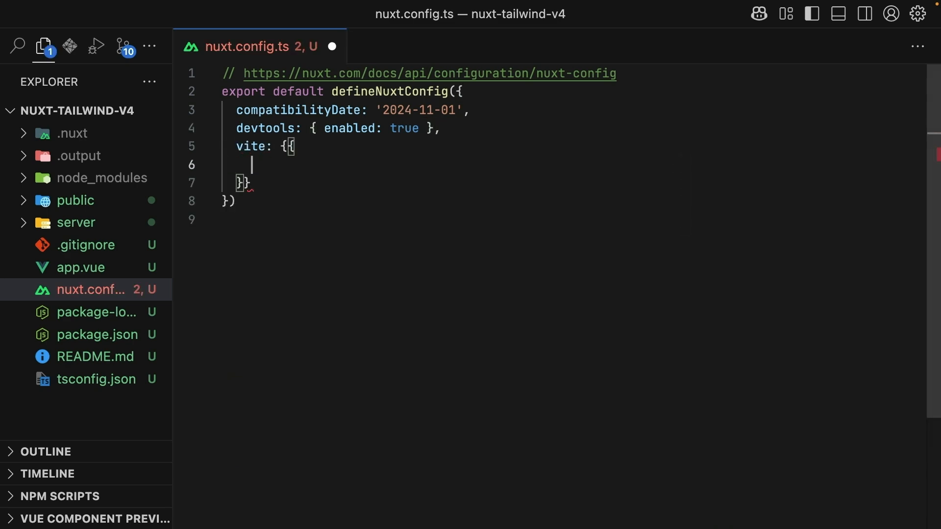
pyautogui.write('plugins:[]')
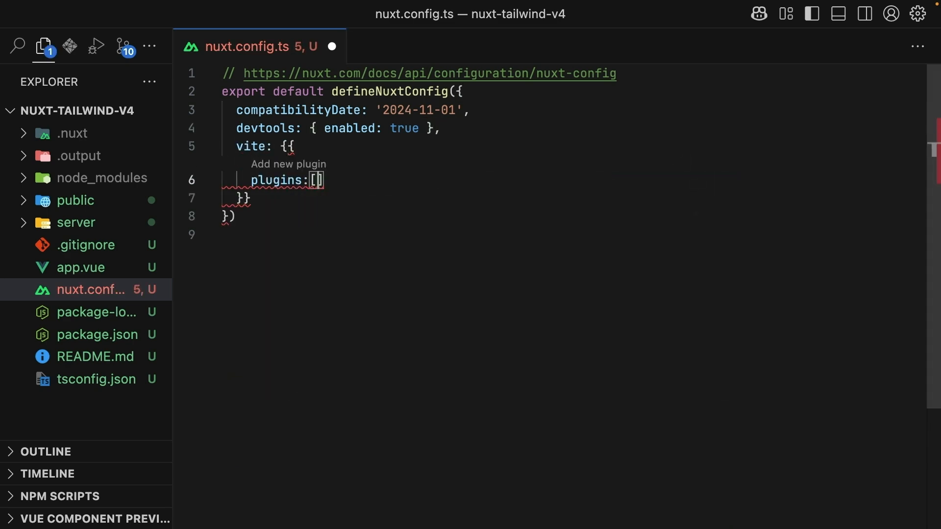
pyautogui.write('tailwindcss(')
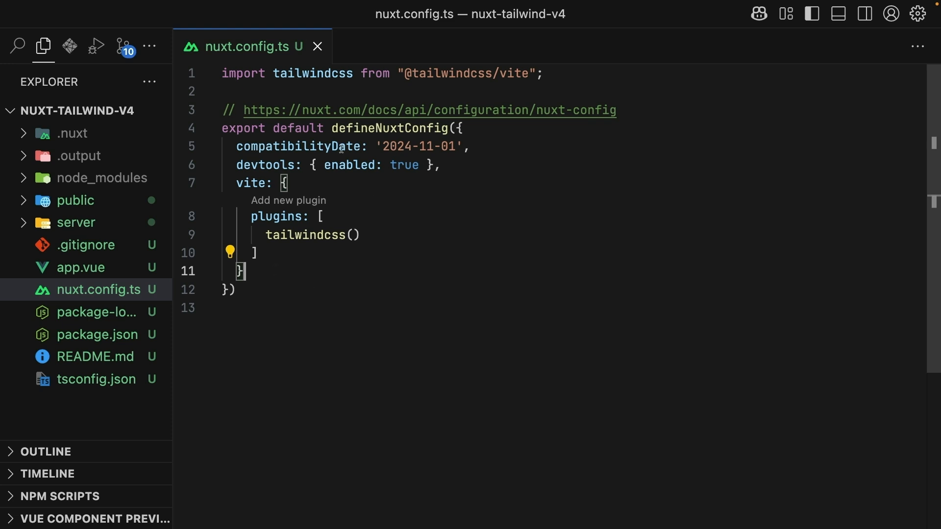
pyautogui.moveTo(410, 354)
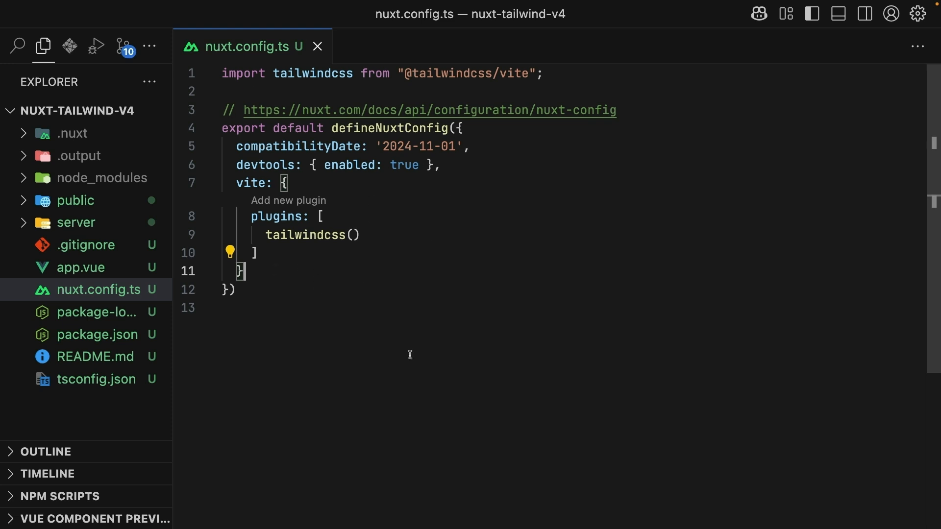
pyautogui.click(80, 267)
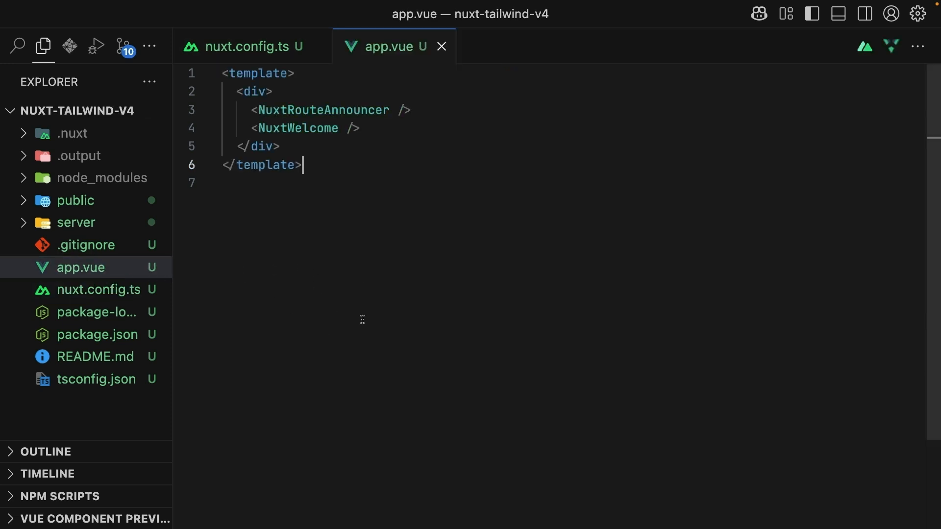
pyautogui.write('style>')
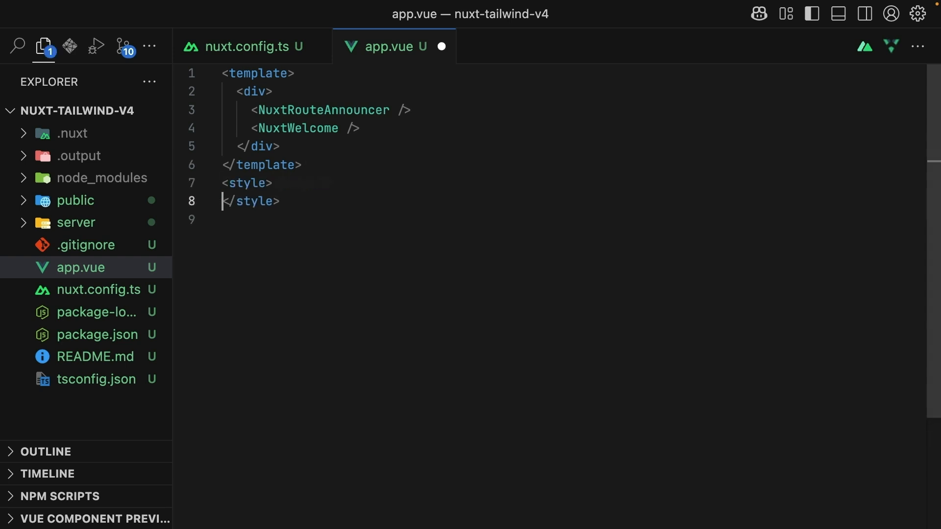
pyautogui.press('Enter')
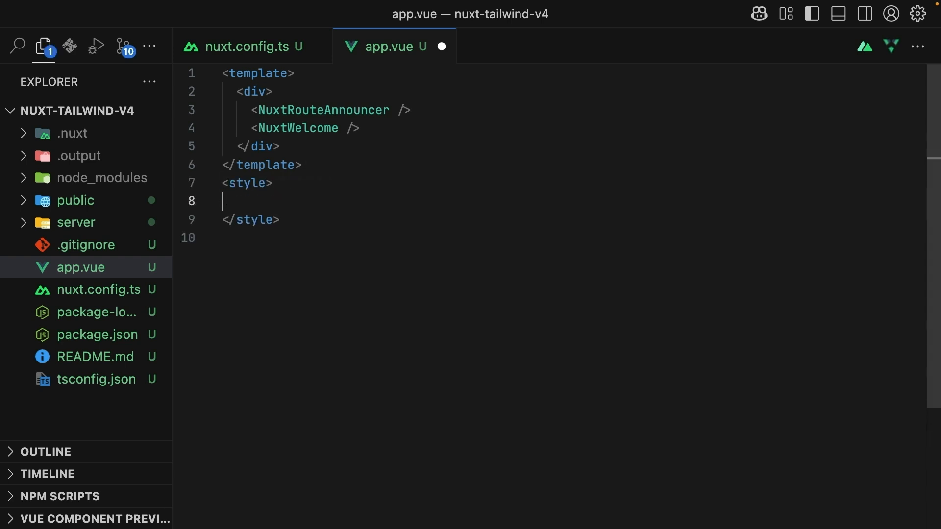
pyautogui.write('@import')
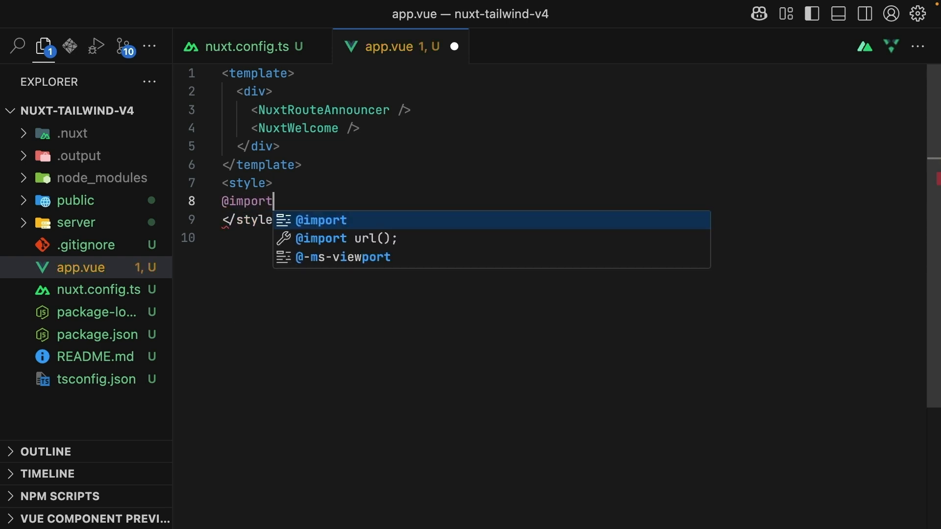
pyautogui.write('"tai')
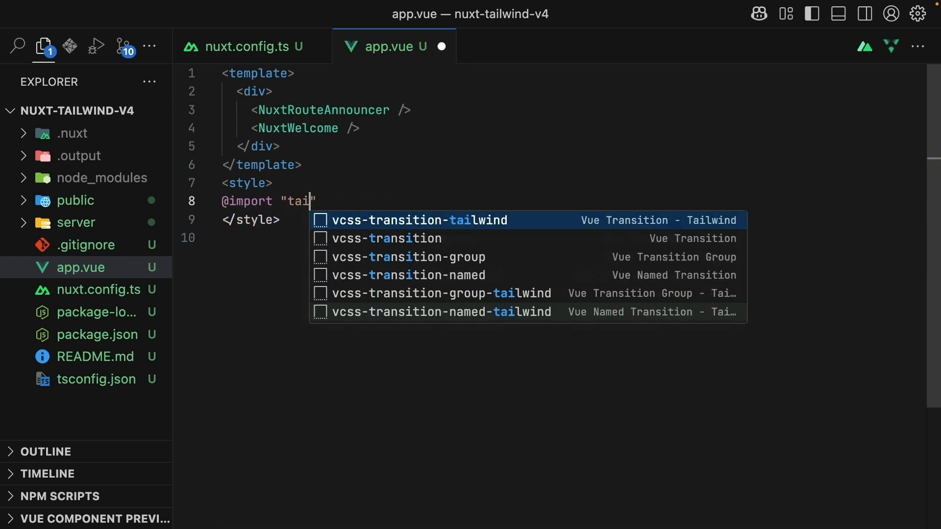
pyautogui.write('lwindcss";')
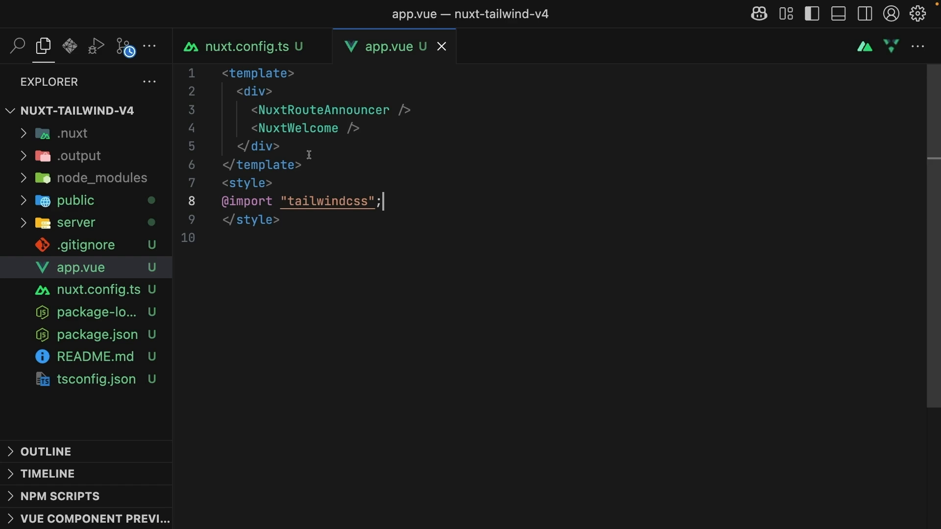